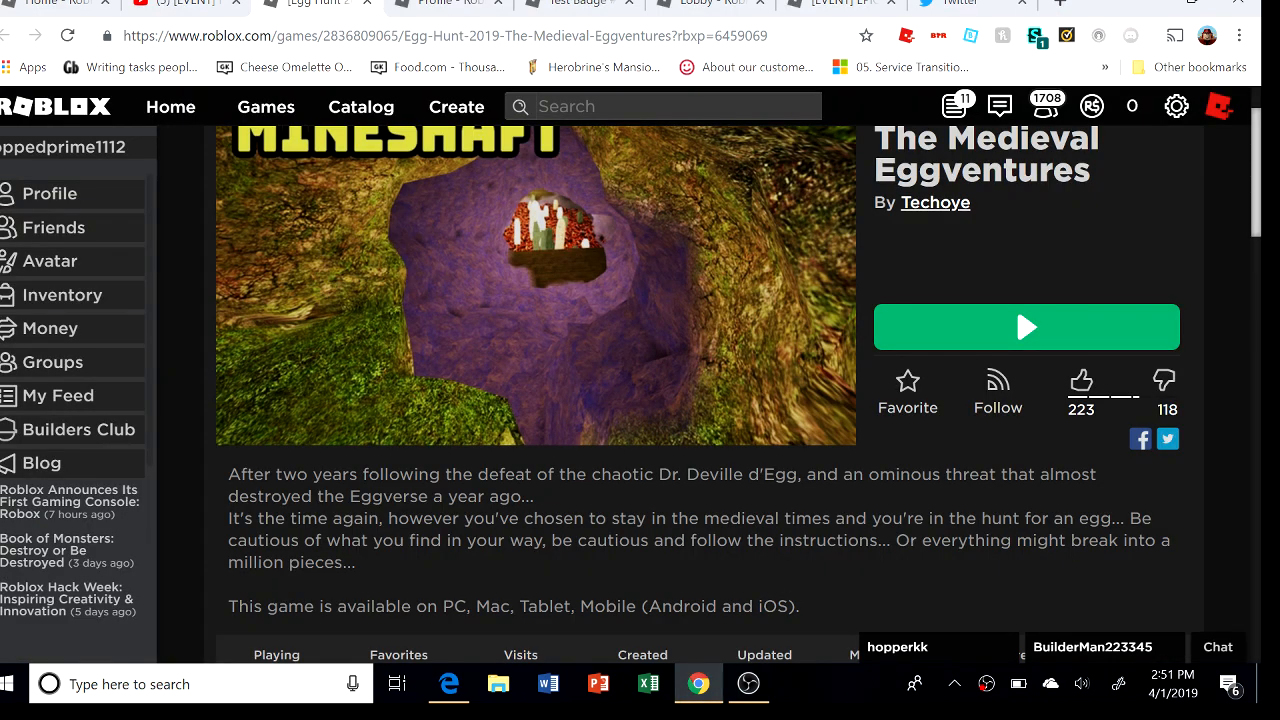
# Start Egg Hunt 2019: The Medieval Eggventures from its game page with the green Play button.
pyautogui.scroll(3)
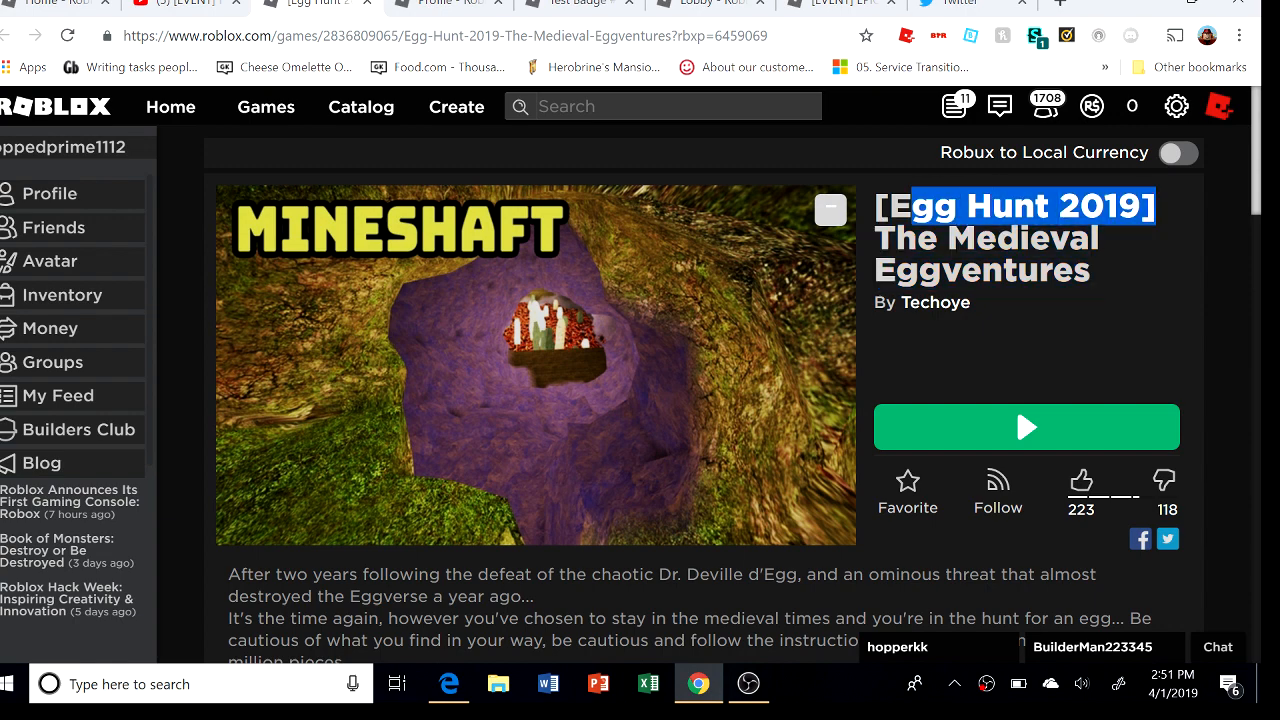
pyautogui.scroll(-3)
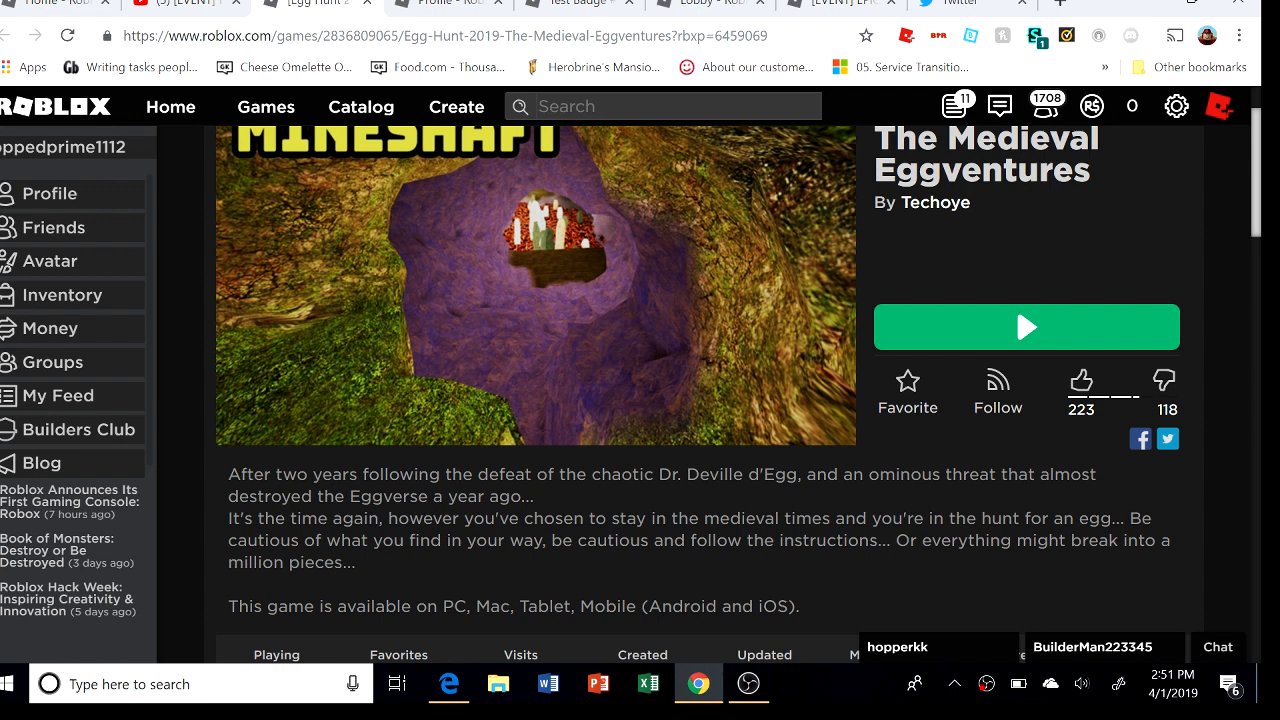
pyautogui.scroll(-3)
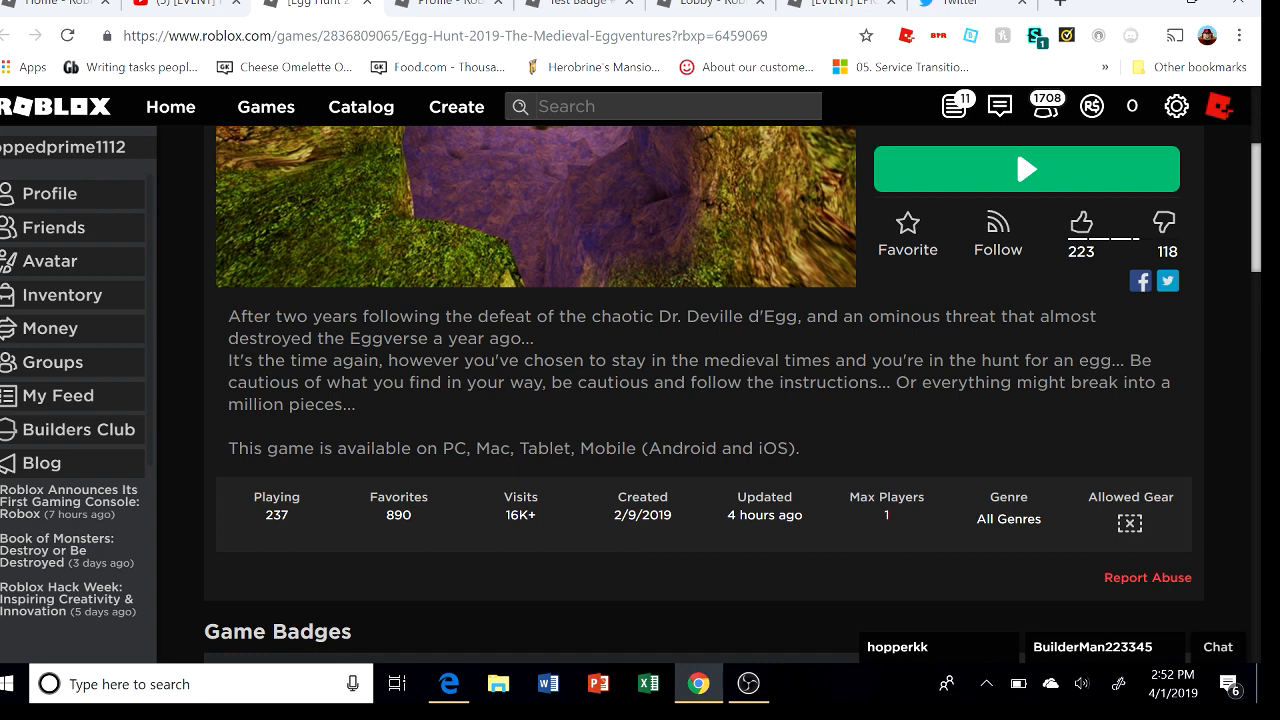
pyautogui.moveTo(840, 460)
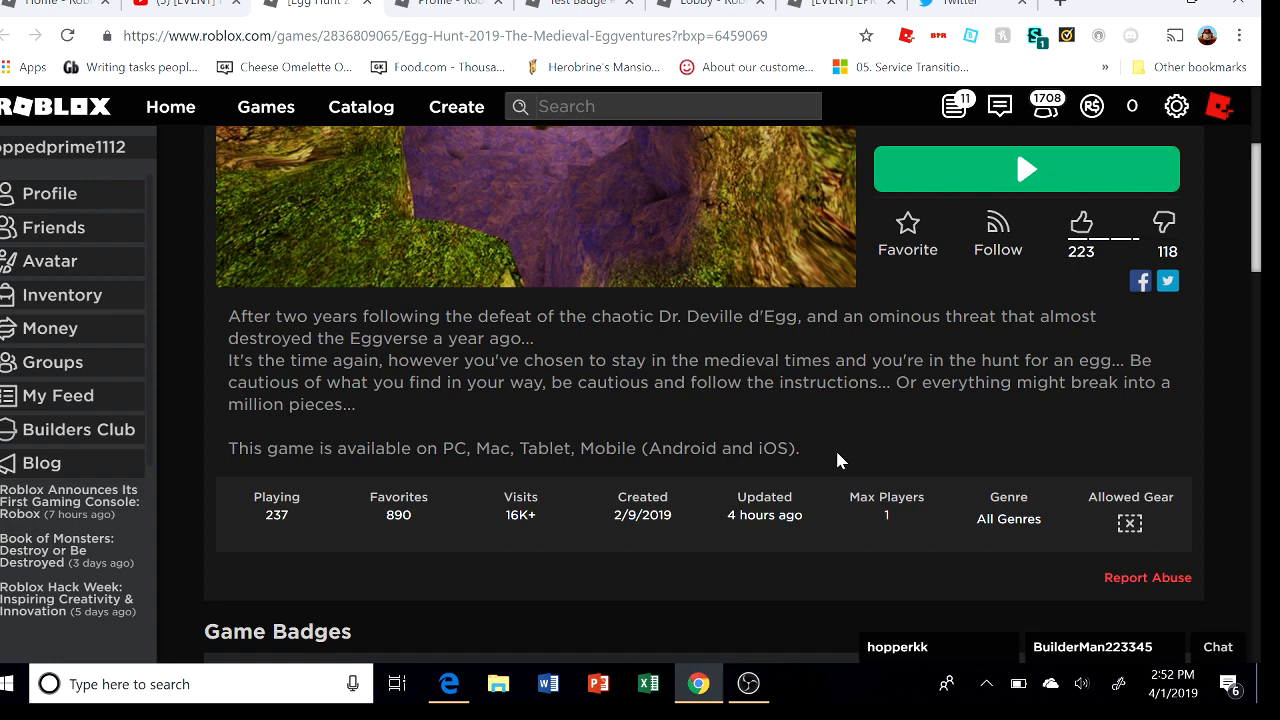
pyautogui.scroll(3)
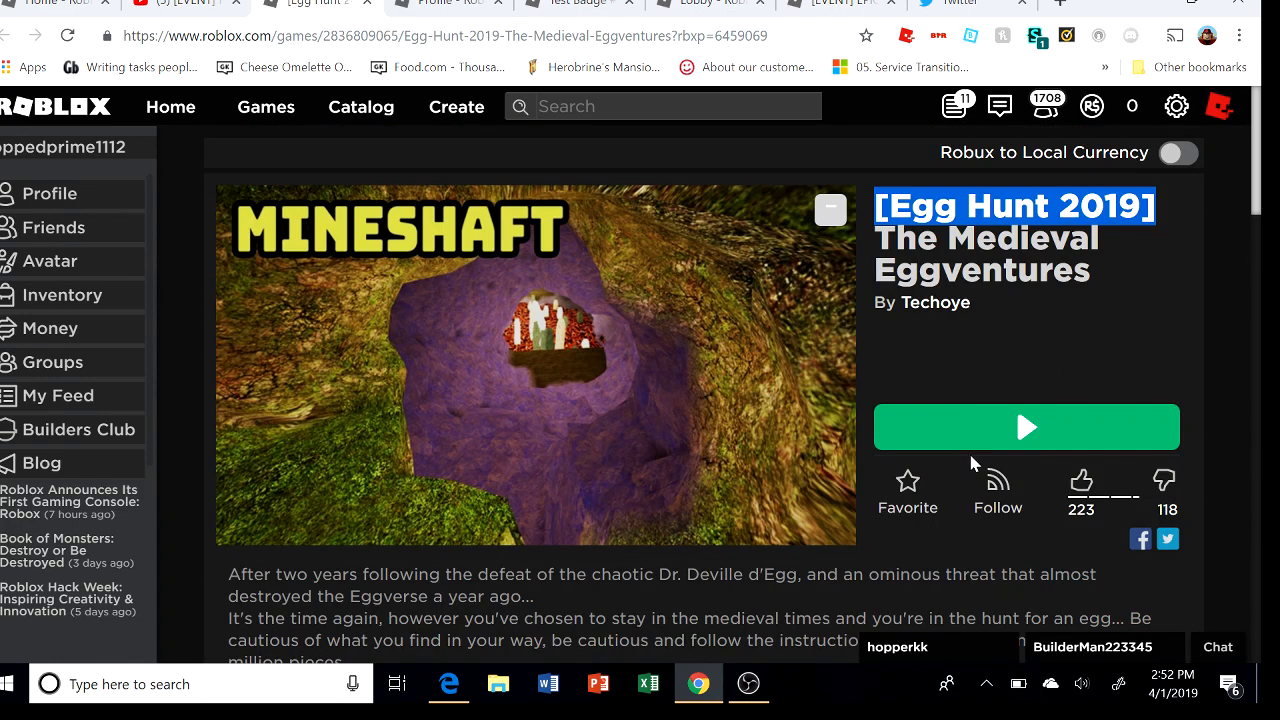
pyautogui.click(1024, 428)
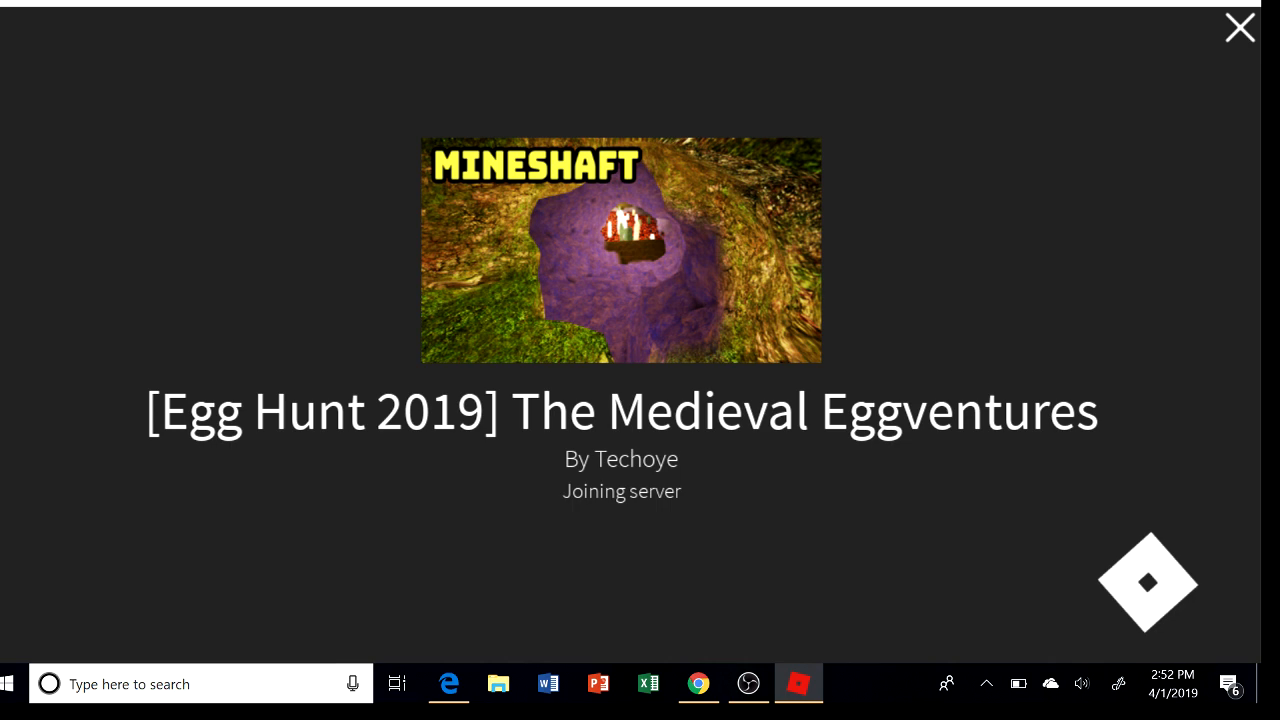
pyautogui.moveTo(876, 544)
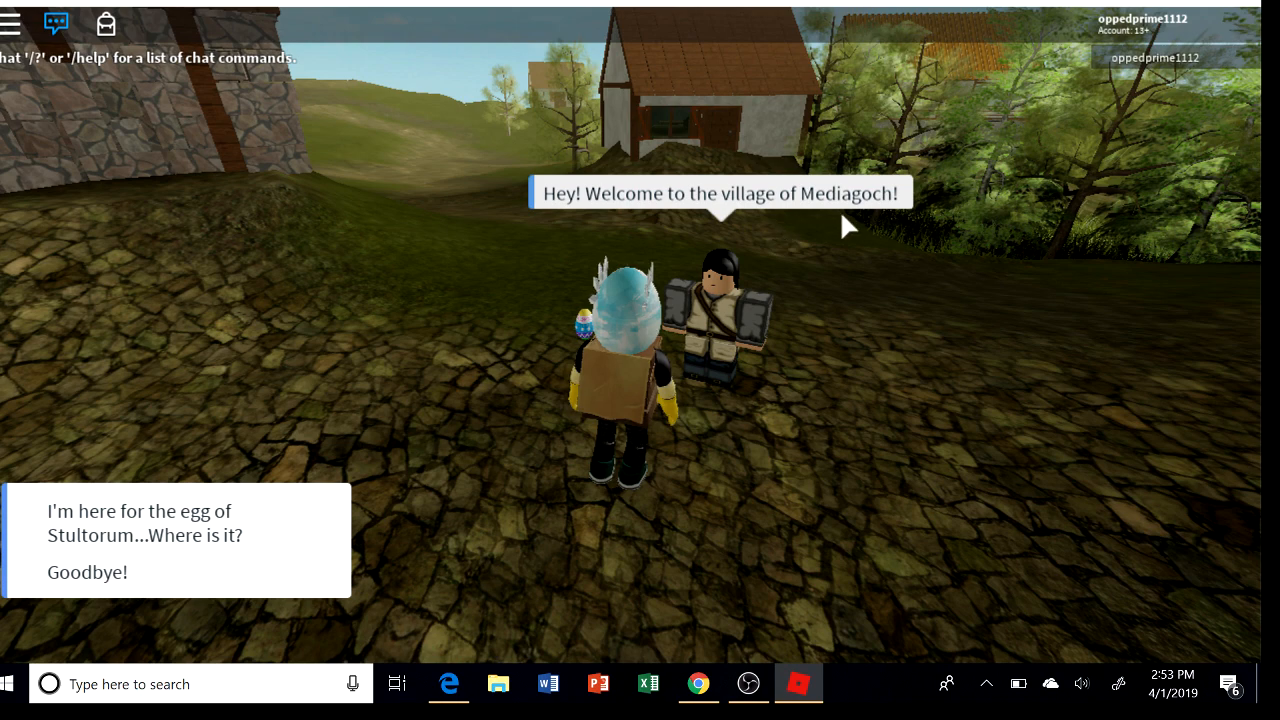
# Ask the villager for the egg of Stultorum's location and thank him for pointing to Bernat.
pyautogui.click(144, 522)
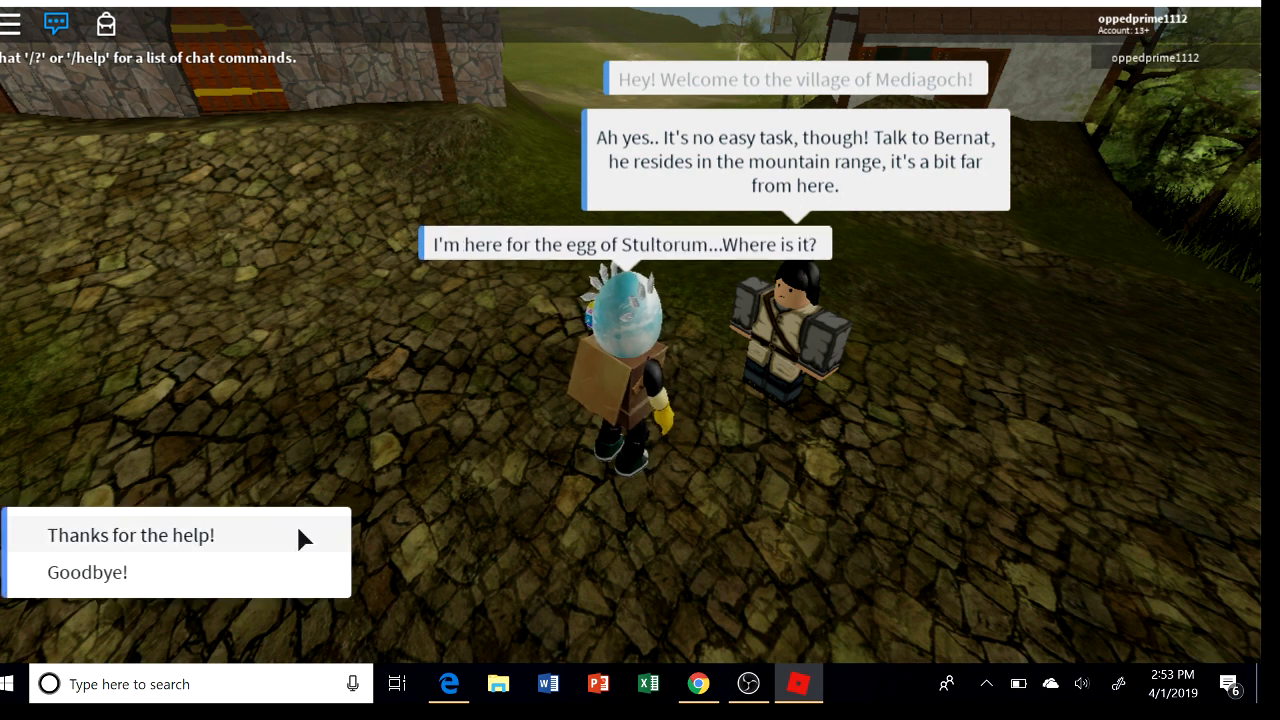
pyautogui.click(130, 536)
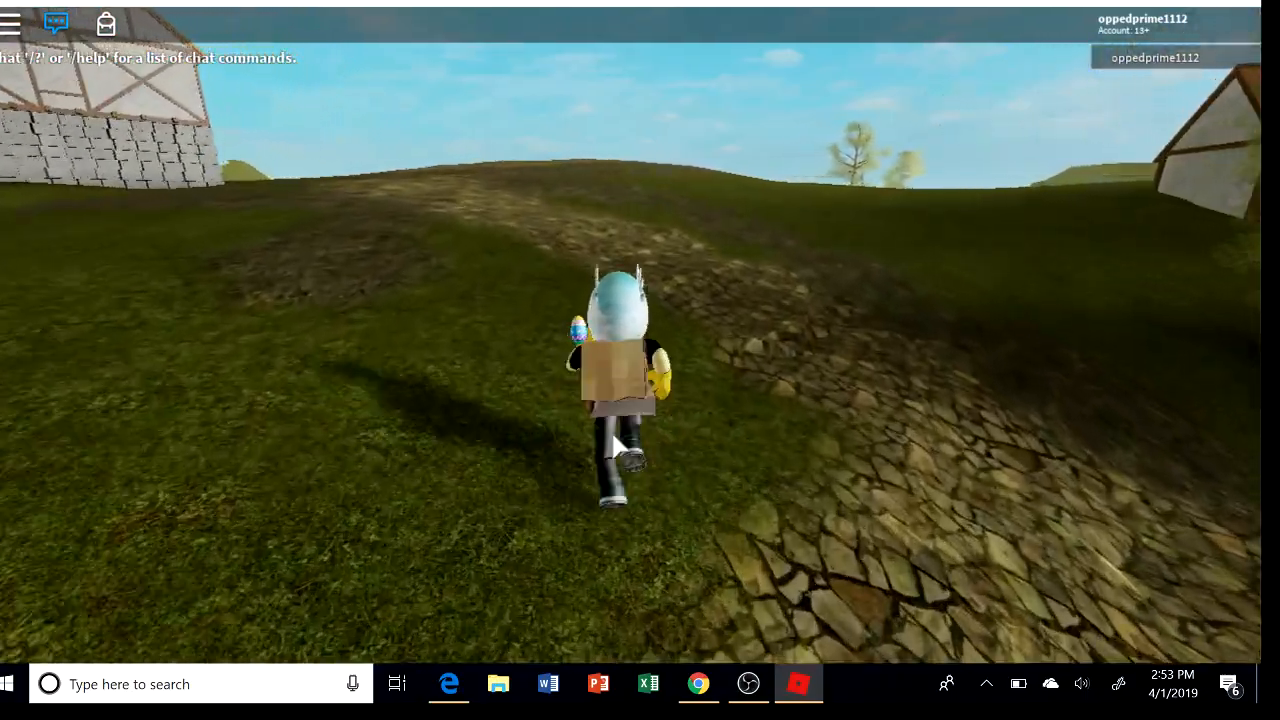
# Run the avatar out of the village along the stone path toward the mountains.
pyautogui.scroll(-3)
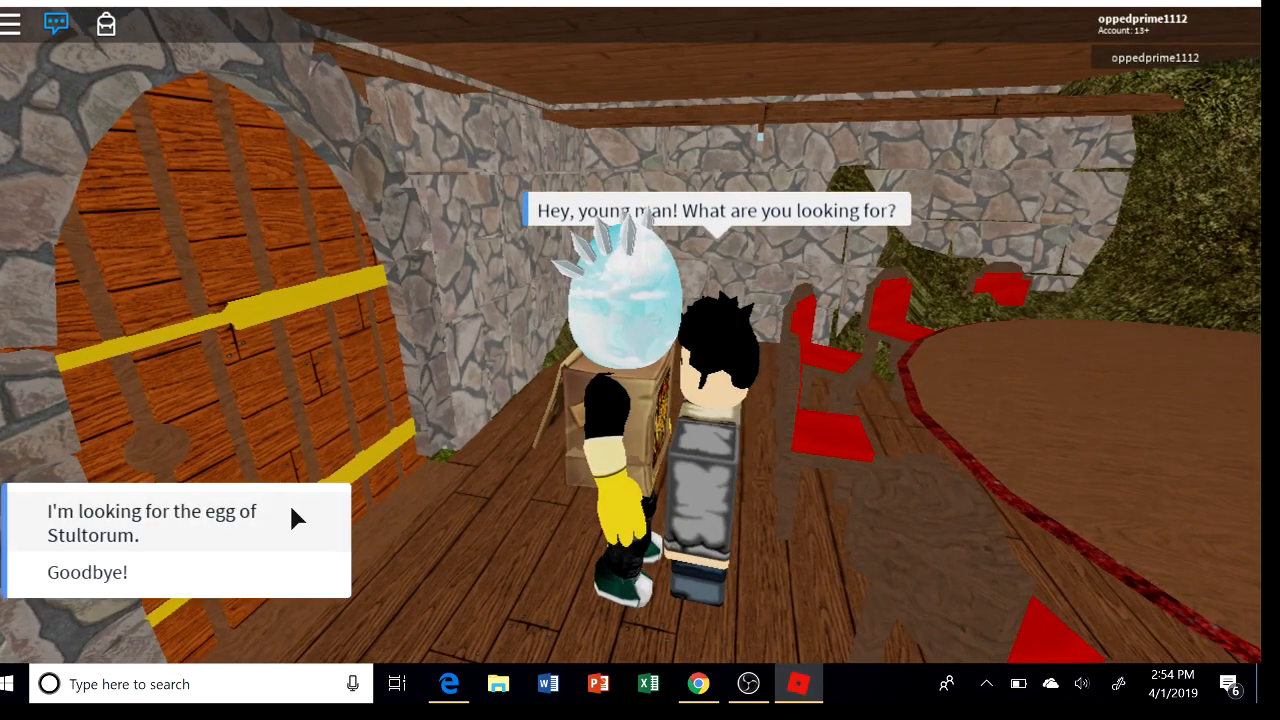
# Tell Bernat you seek the egg of Stultorum and ask what is so bad about daring.
pyautogui.click(152, 522)
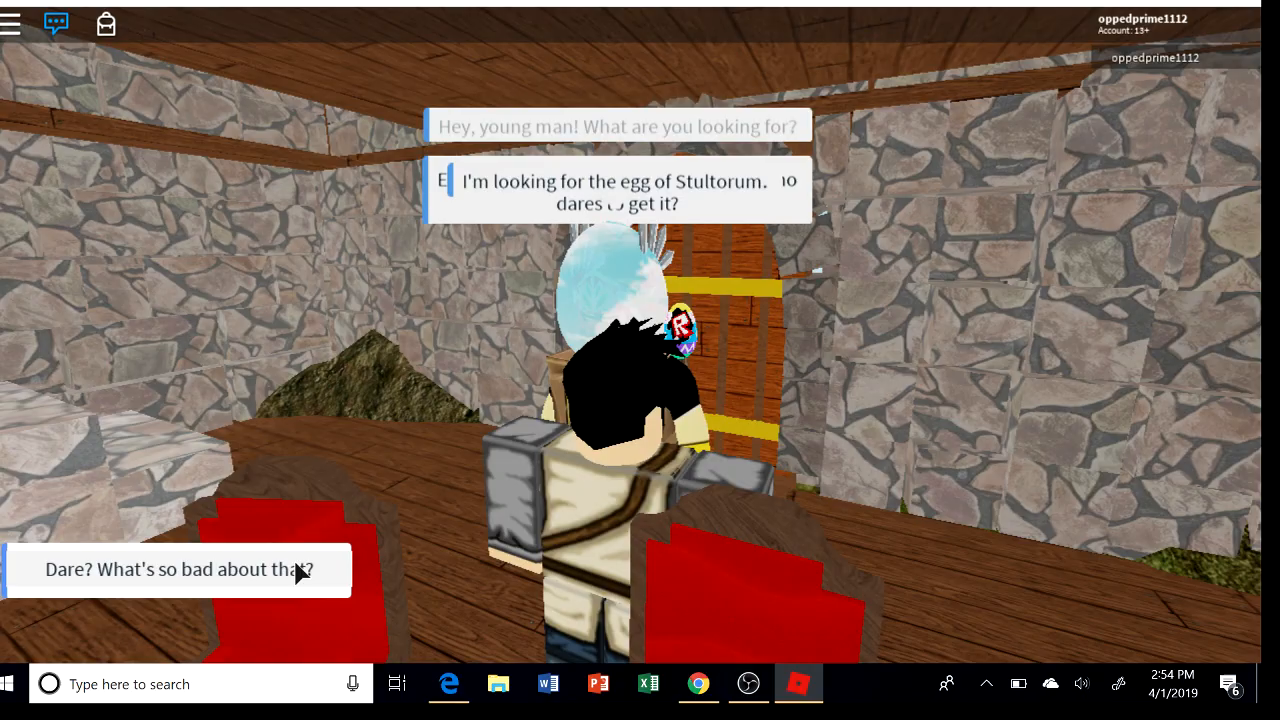
pyautogui.click(178, 568)
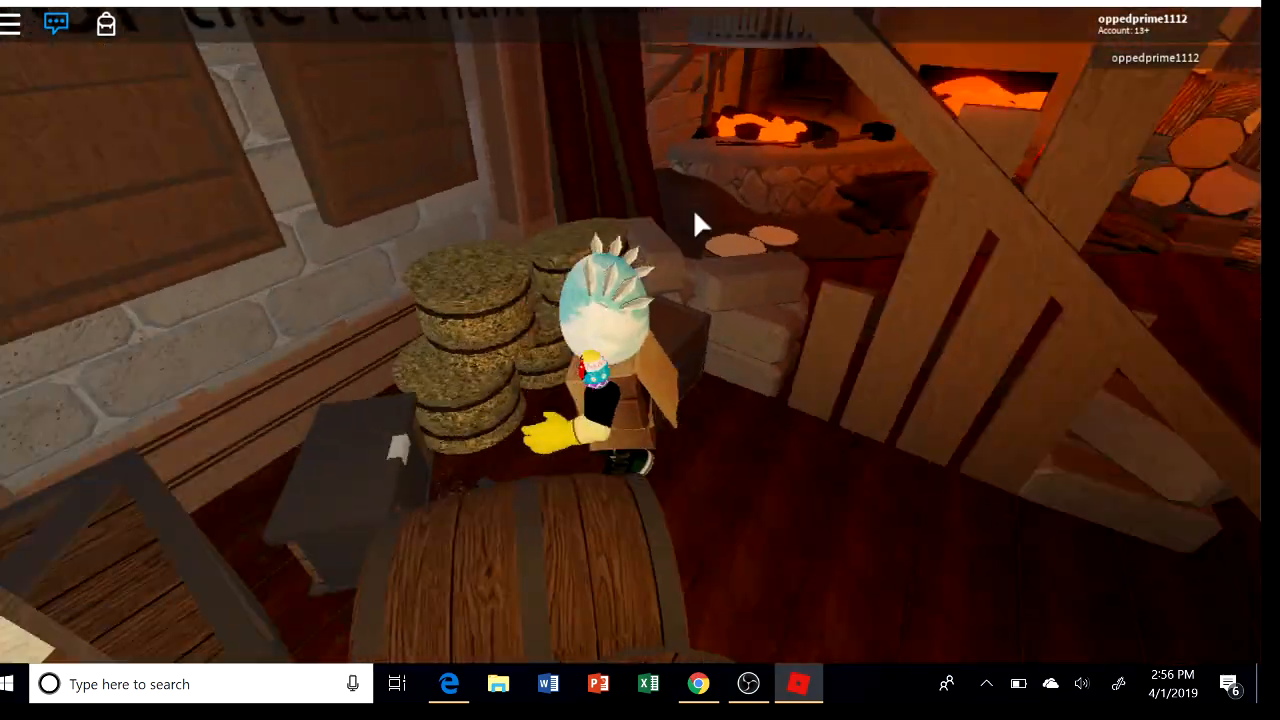
pyautogui.moveTo(700, 222)
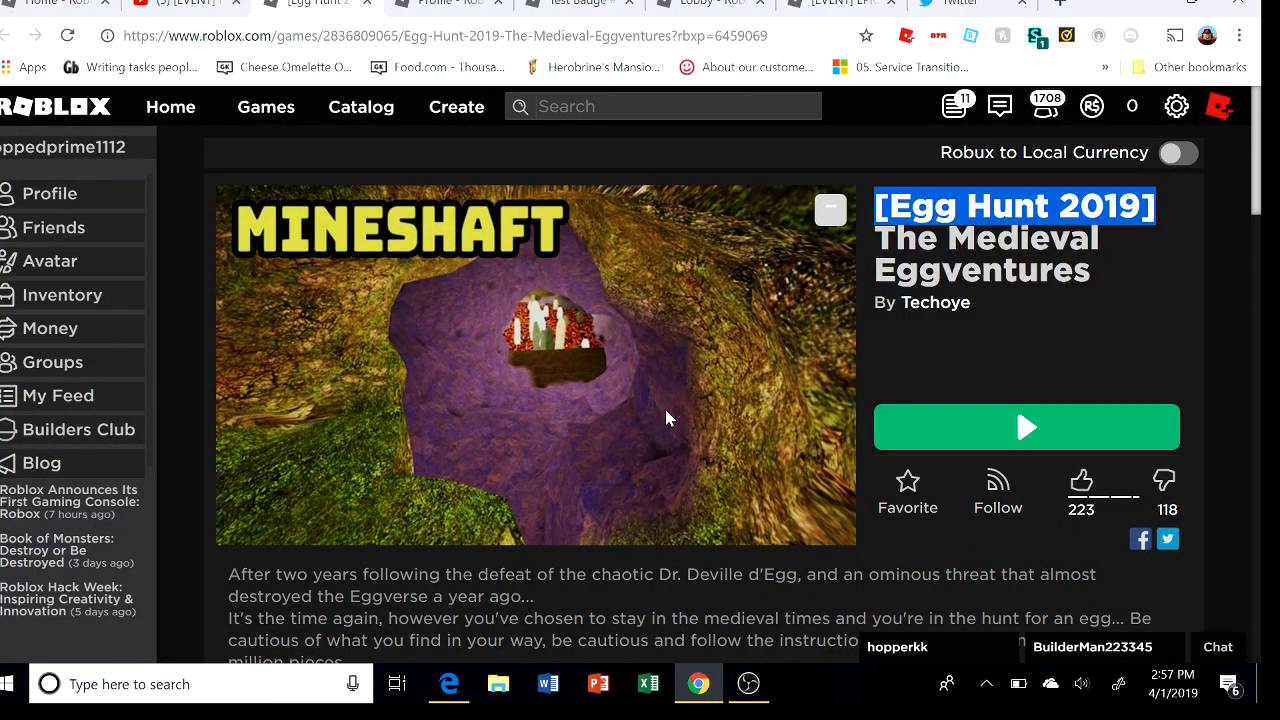
# Review the Egg of Stultorum entry with 6,768 winners in the Game Badges section.
pyautogui.scroll(-3)
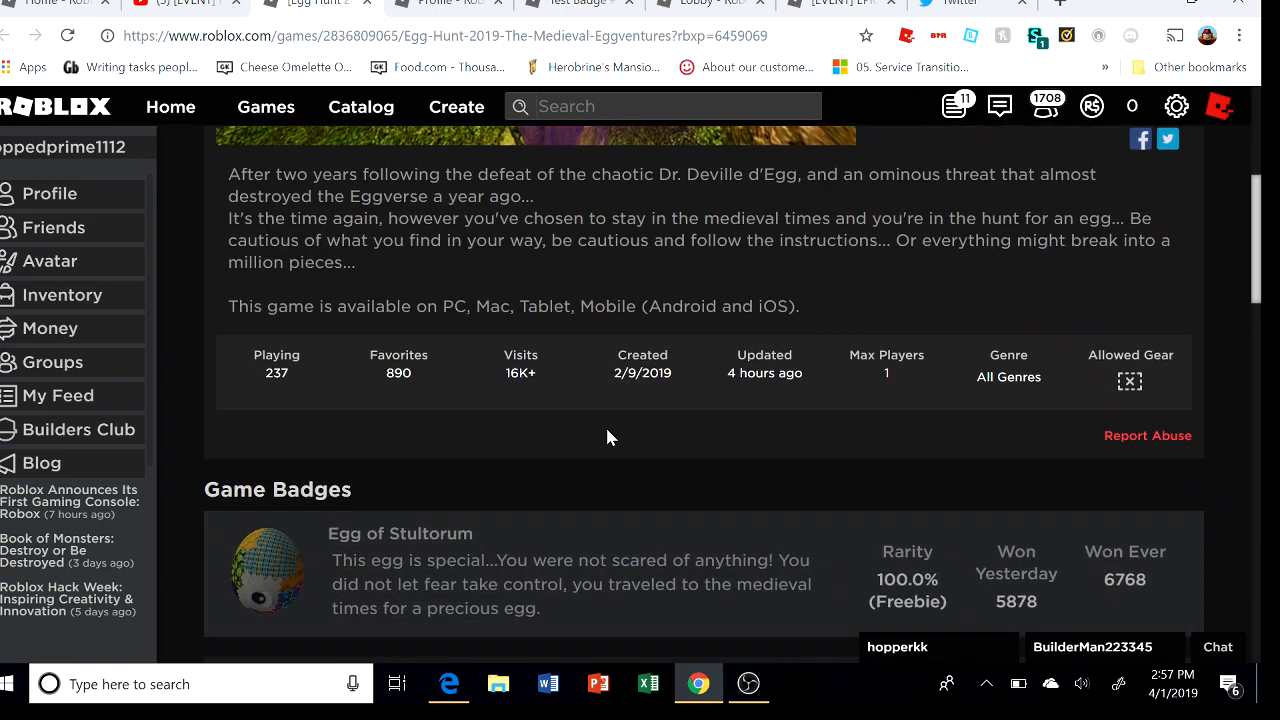
pyautogui.scroll(-3)
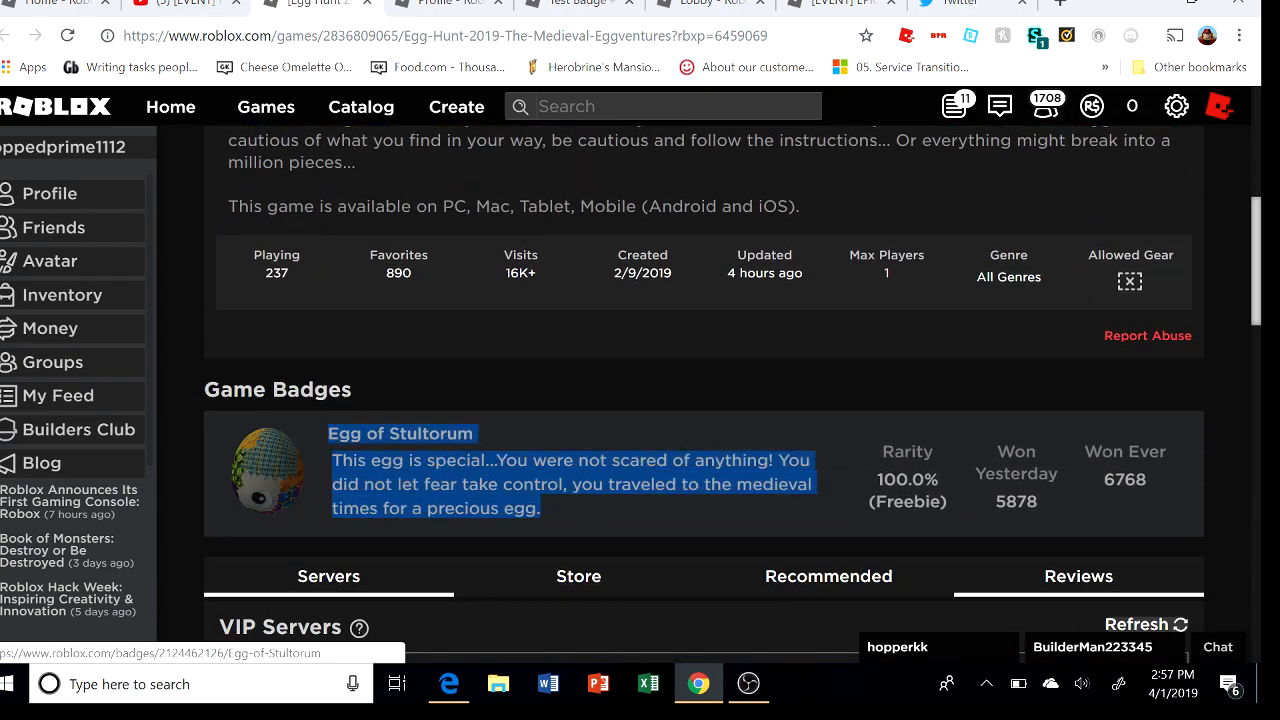
pyautogui.click(604, 438)
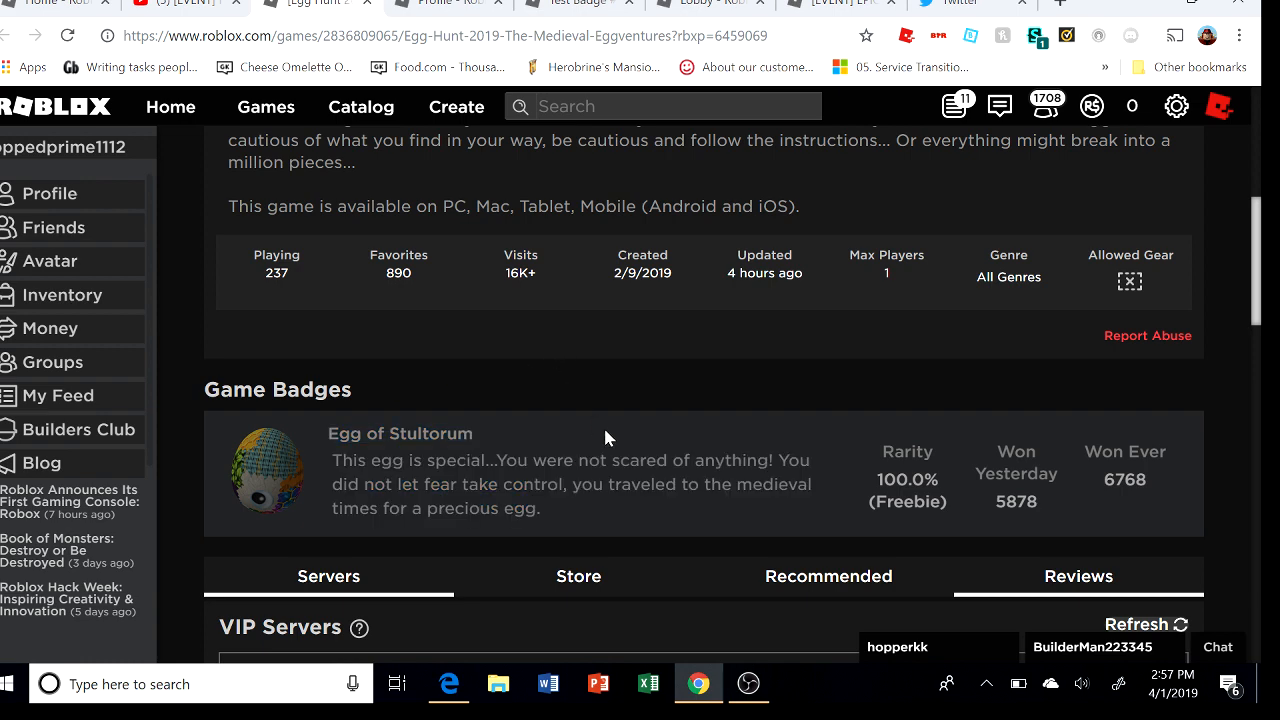
pyautogui.scroll(3)
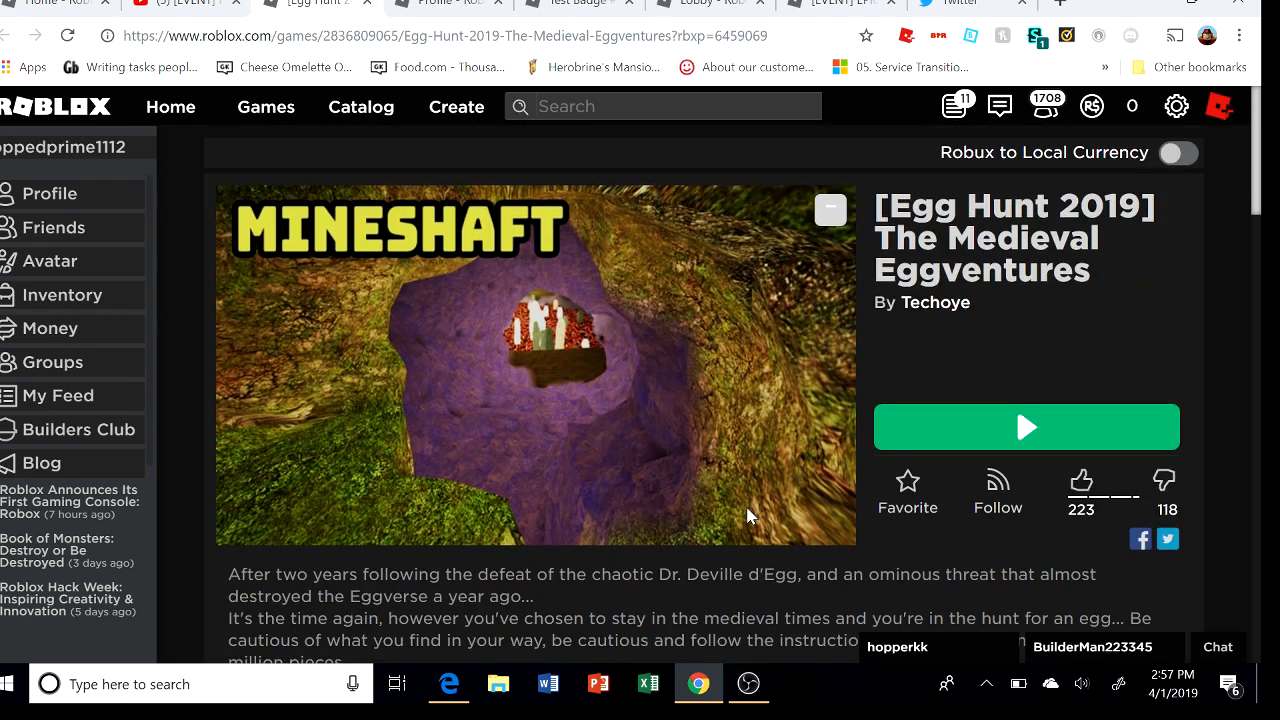
pyautogui.moveTo(790, 518)
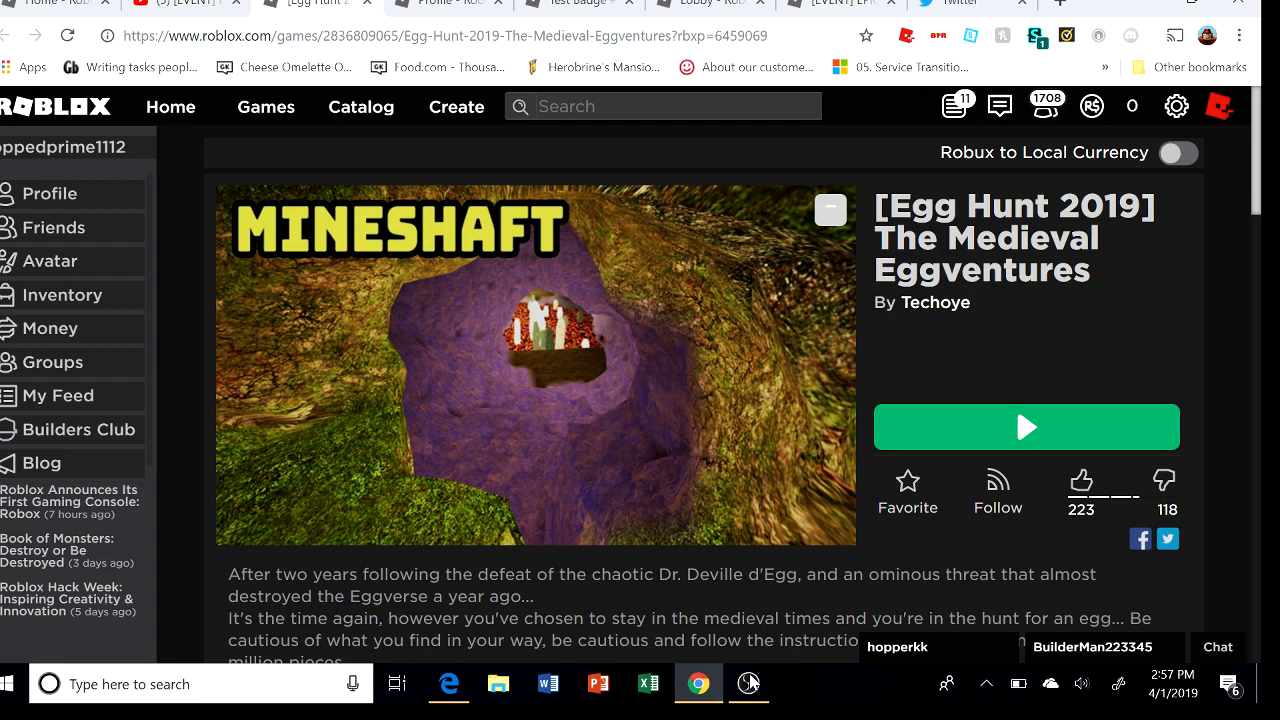
# Bring the OBS screen recorder to the front from the taskbar.
pyautogui.click(748, 684)
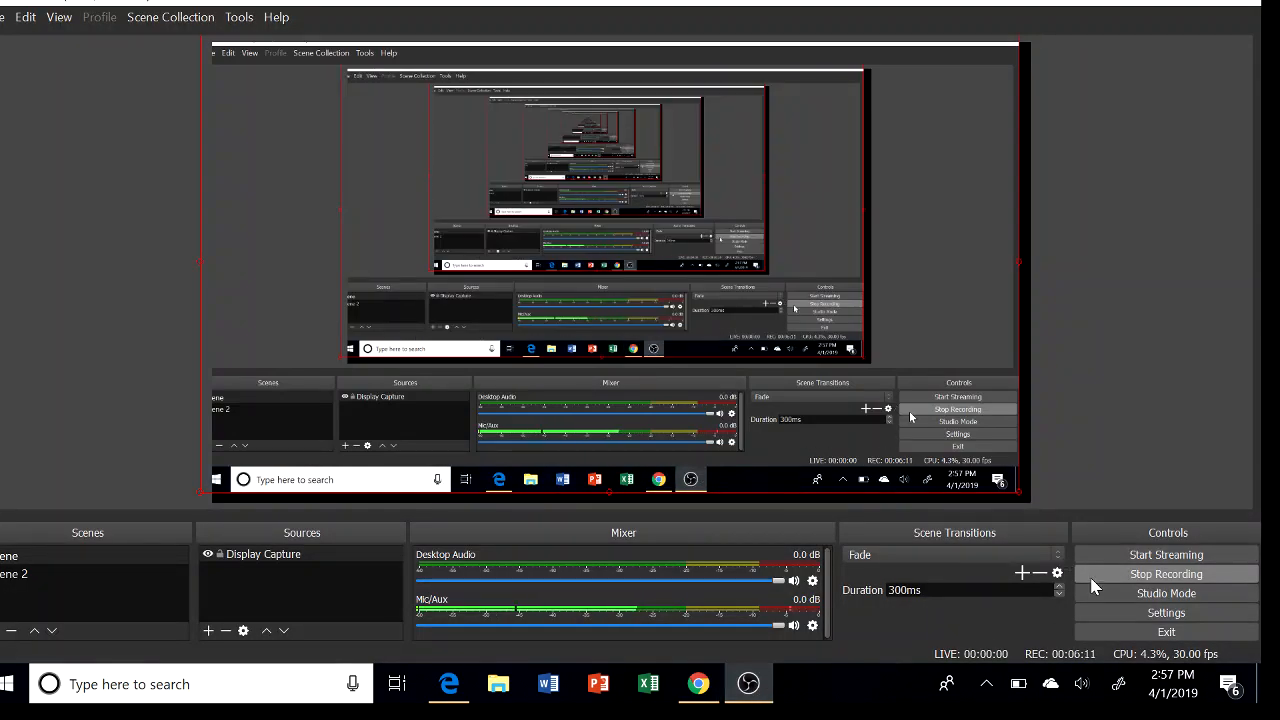